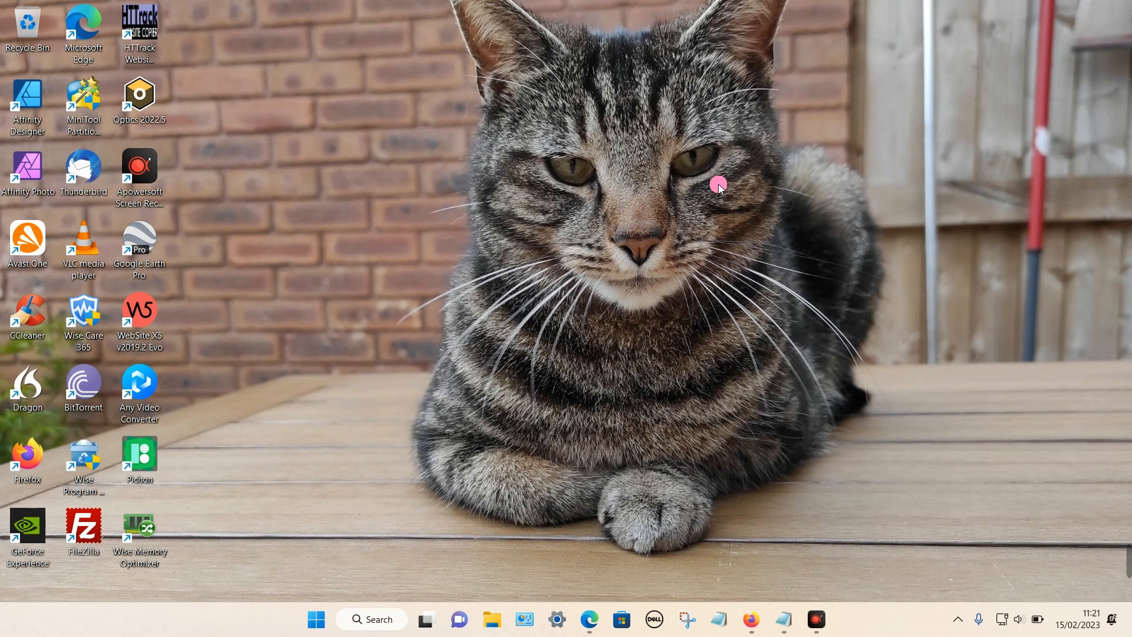
mouse_move(826, 197)
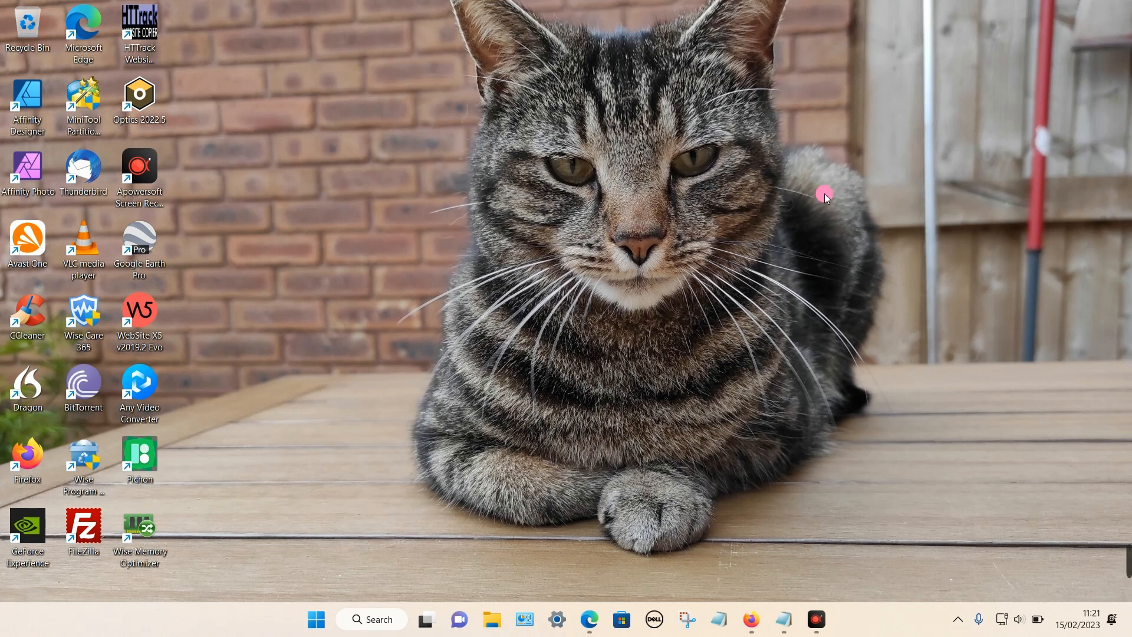
Bring up the browser showing Twitter's Explore page from the taskbar
click(750, 620)
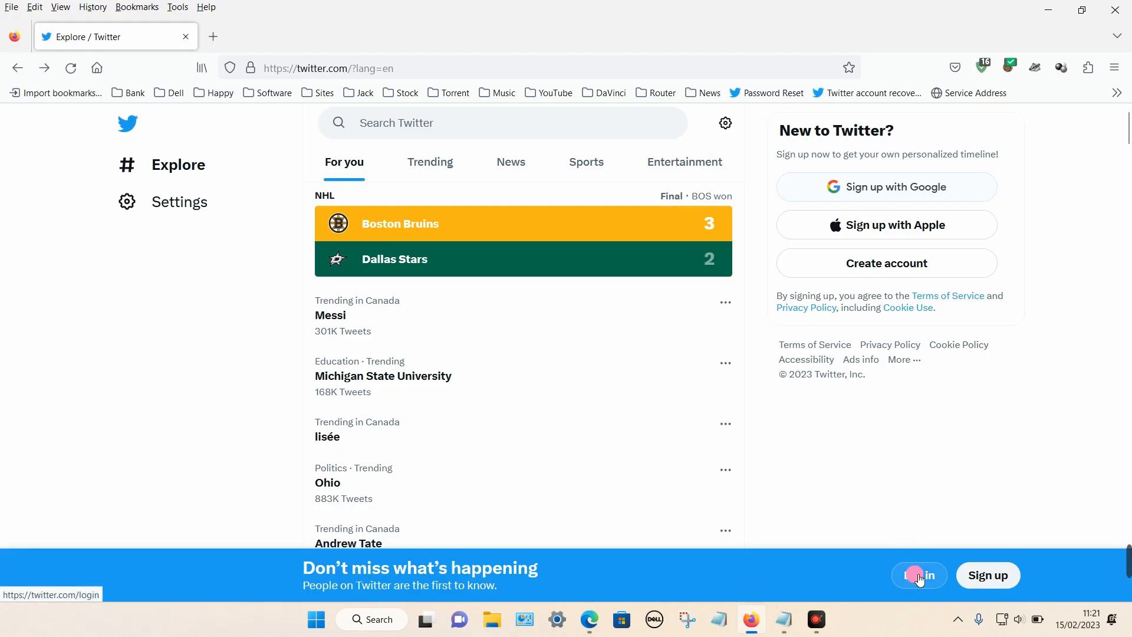
Sign in with the pasted account email and the password, reaching the phone identity check
click(918, 575)
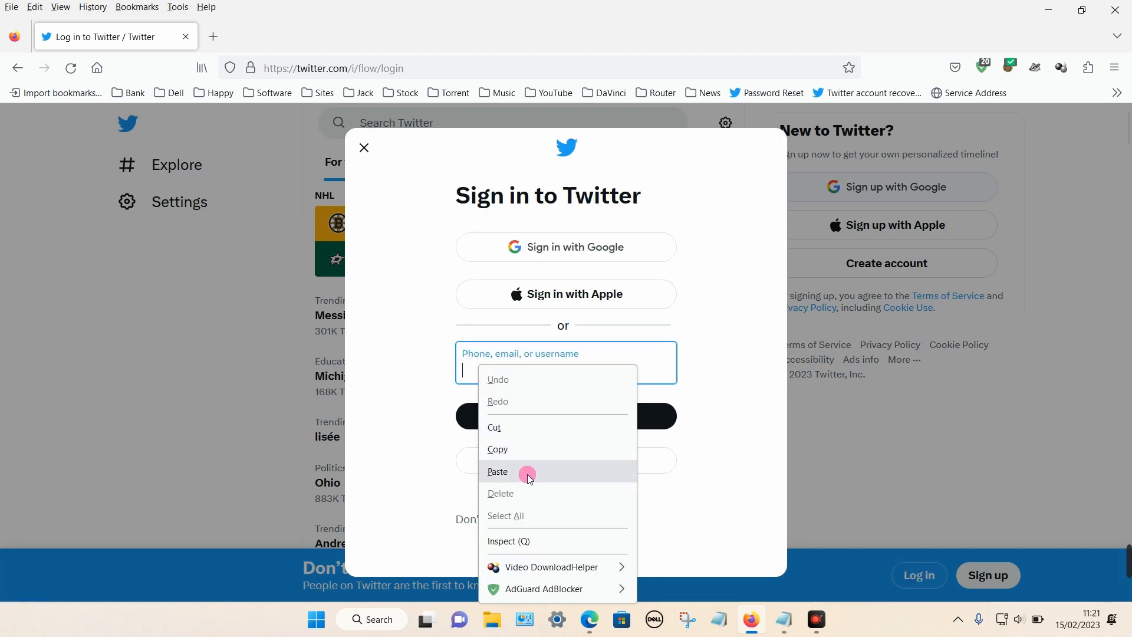
click(497, 472)
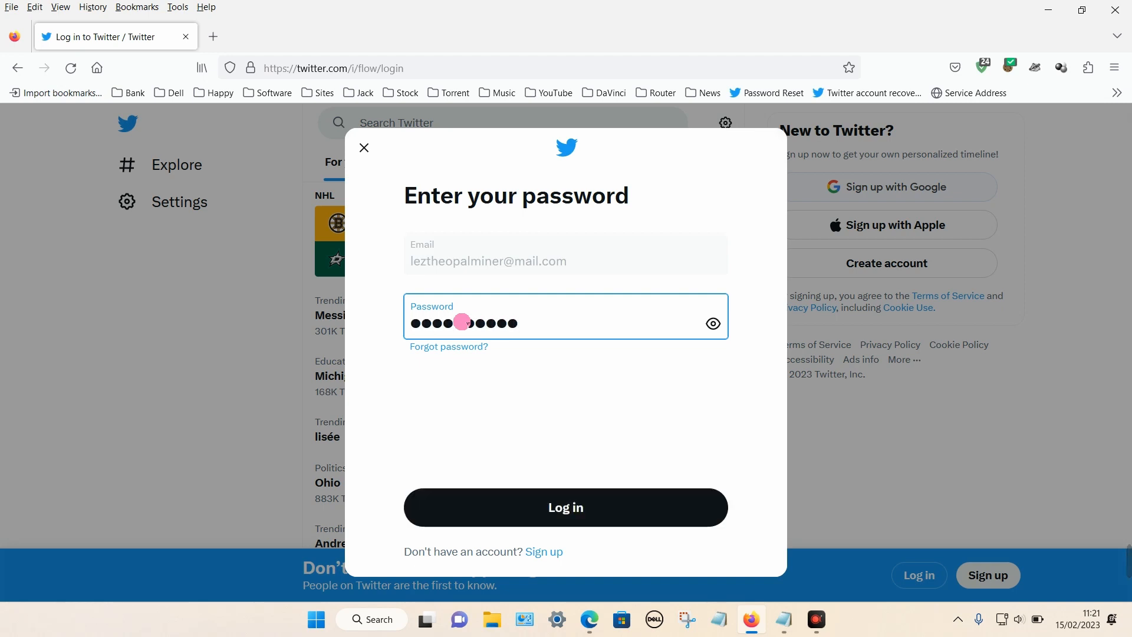
click(566, 506)
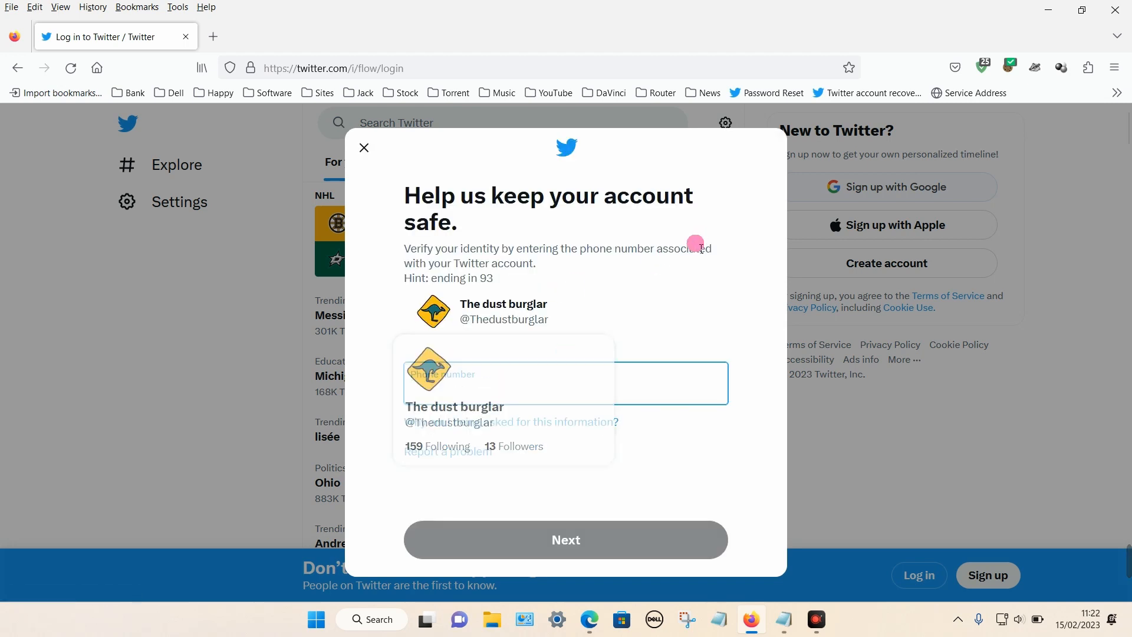
mouse_move(663, 313)
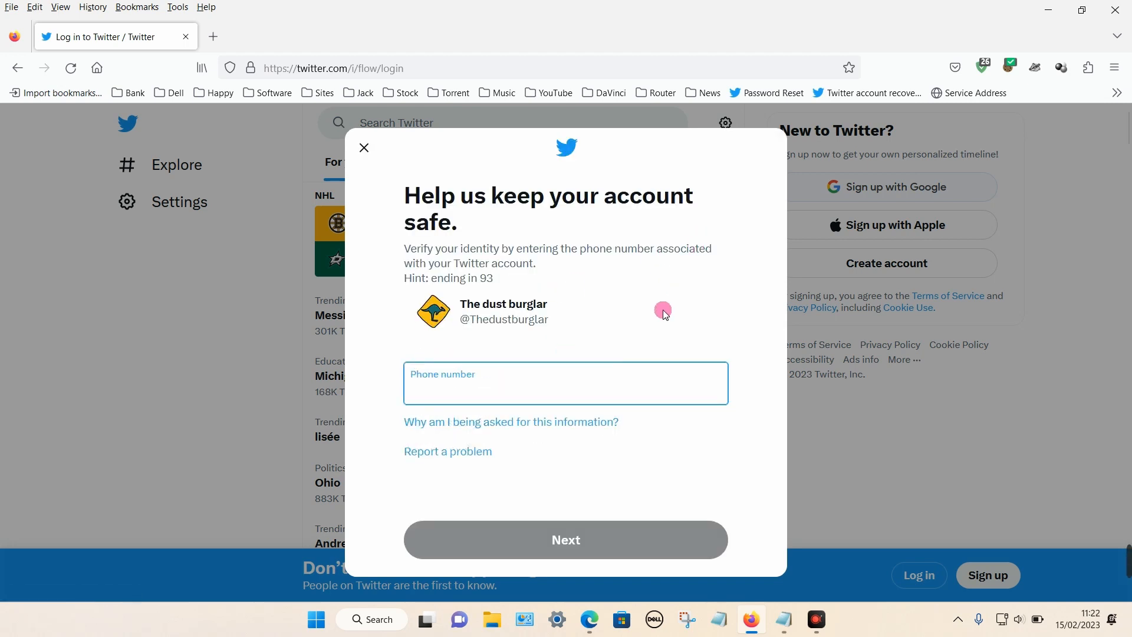
click(566, 390)
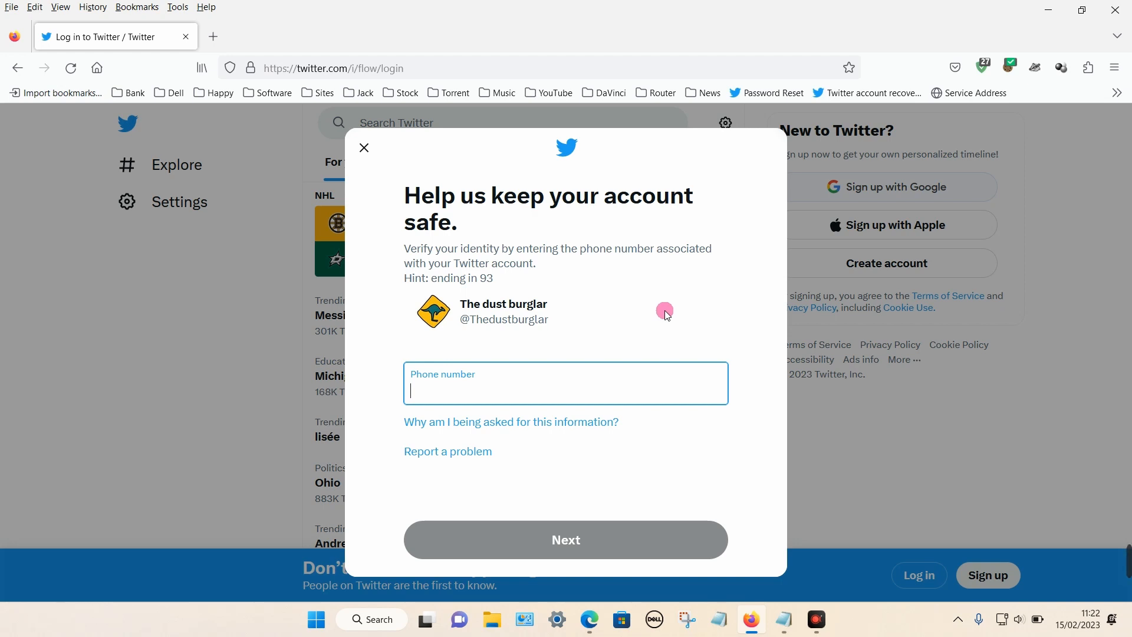
mouse_move(652, 316)
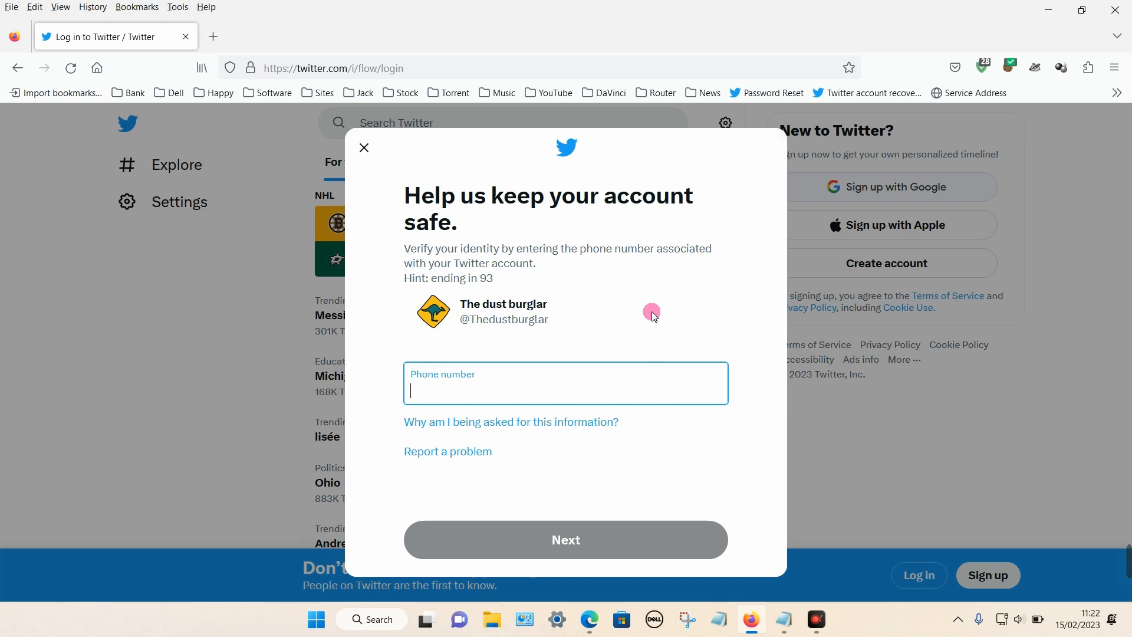
mouse_move(634, 322)
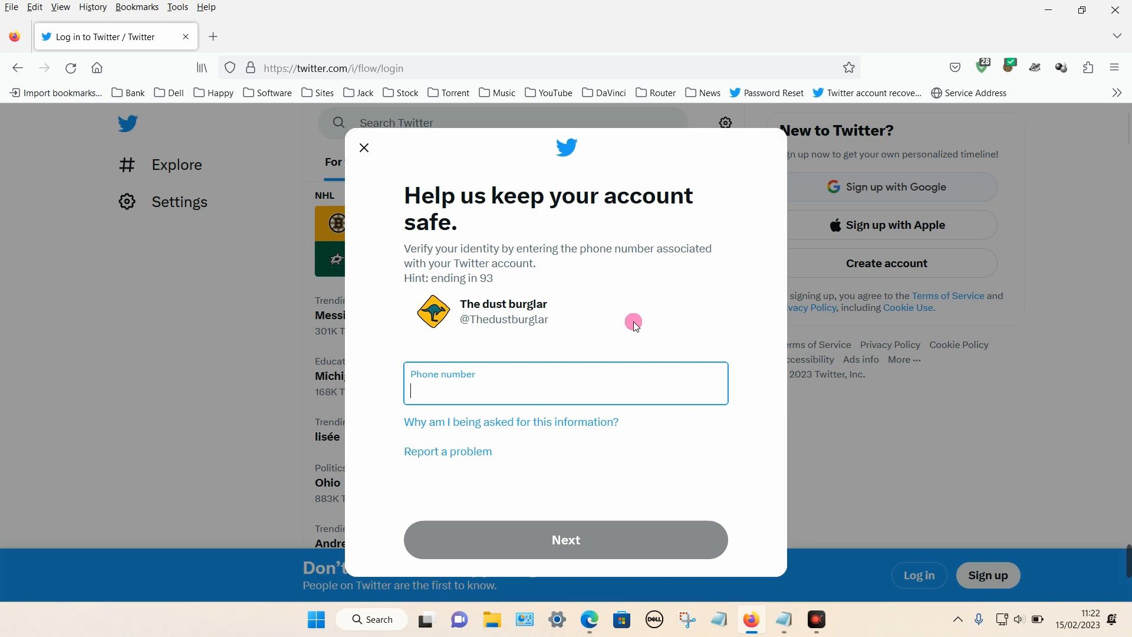
mouse_move(773, 93)
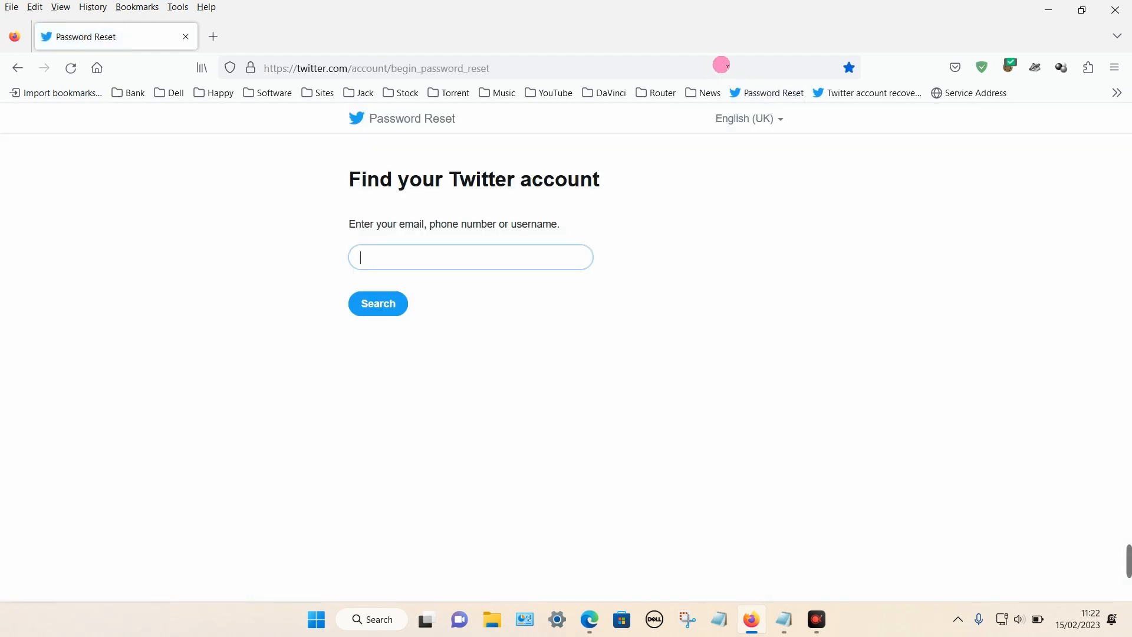
mouse_move(315, 59)
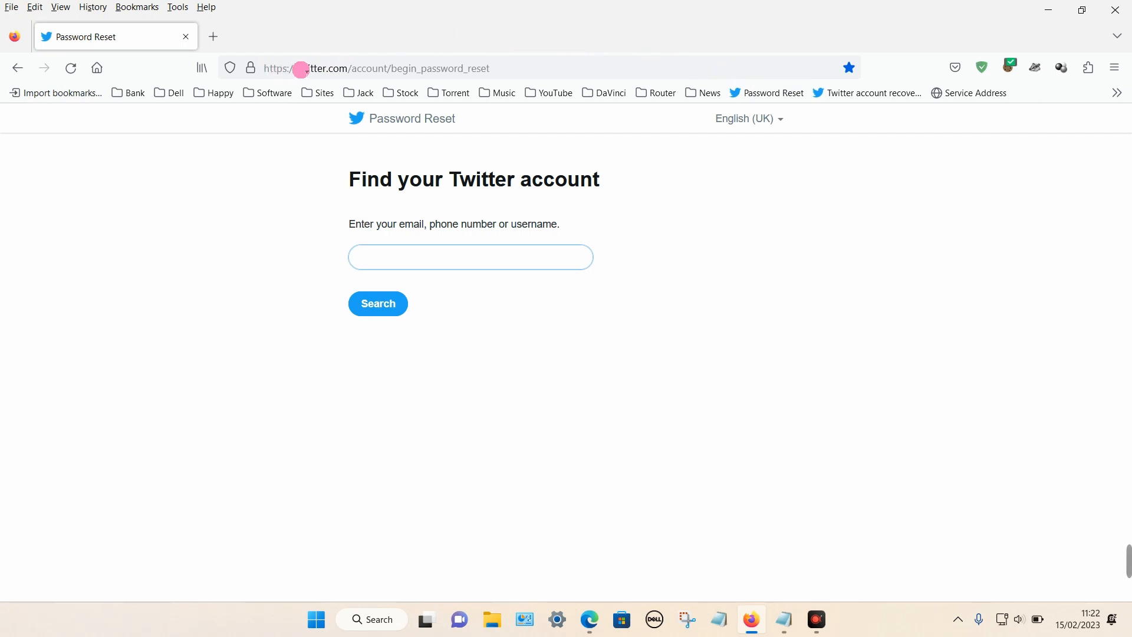
click(470, 258)
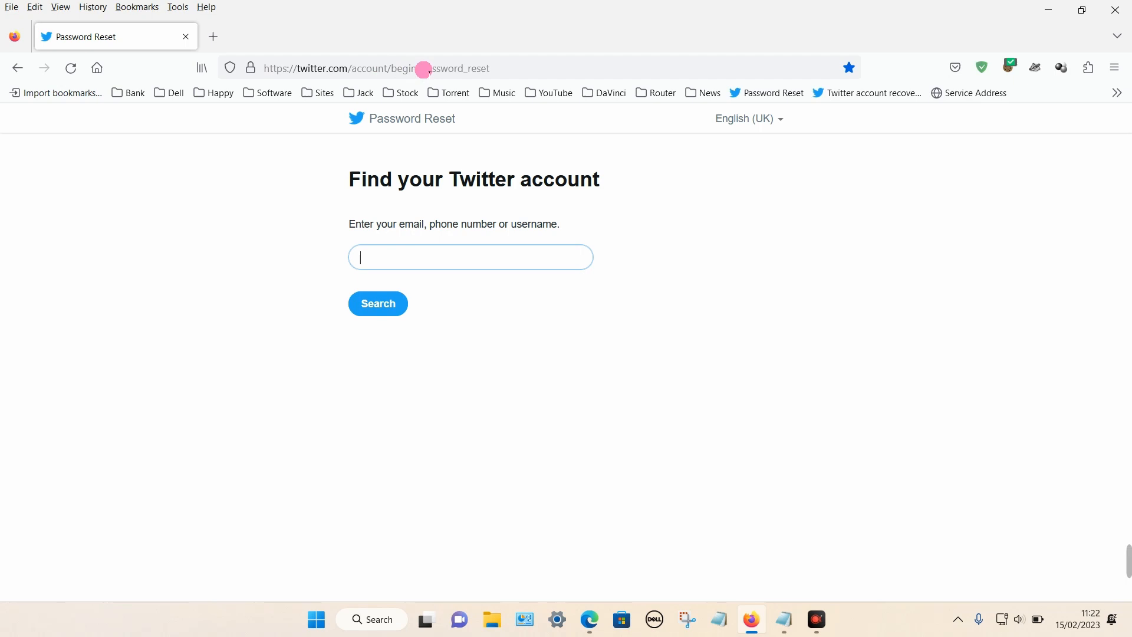
click(376, 68)
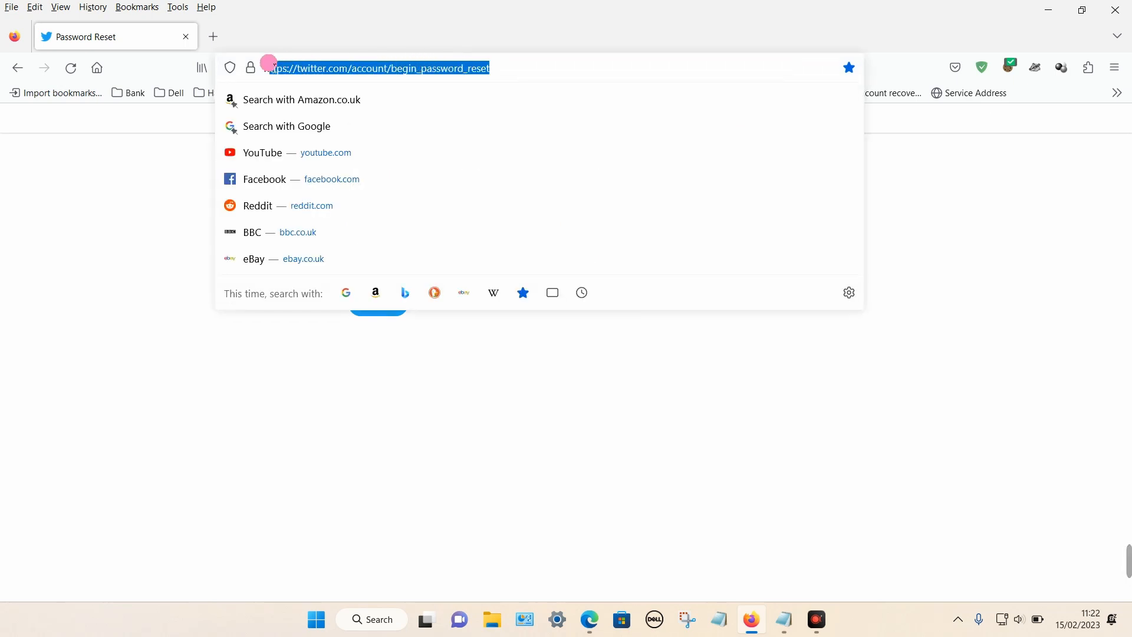
mouse_move(293, 44)
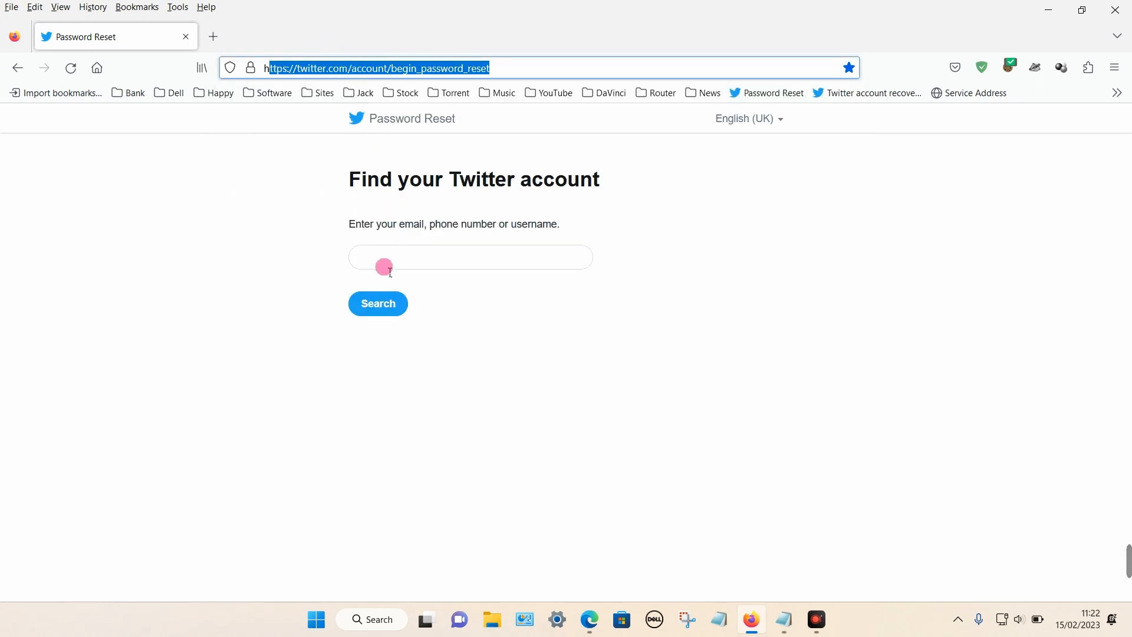
click(469, 257)
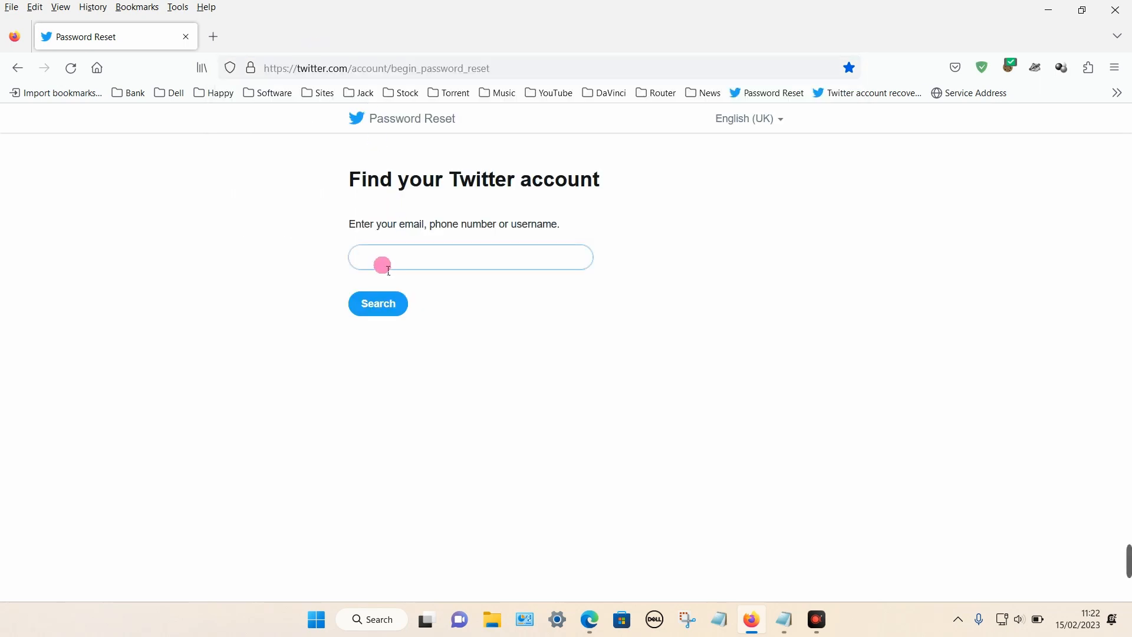
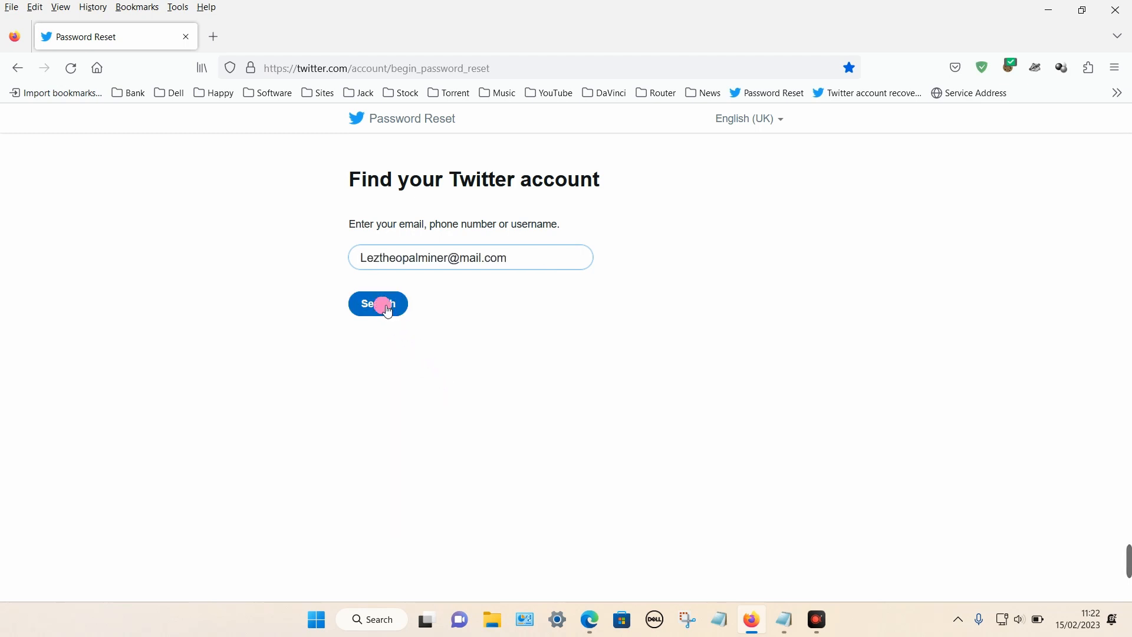
click(378, 303)
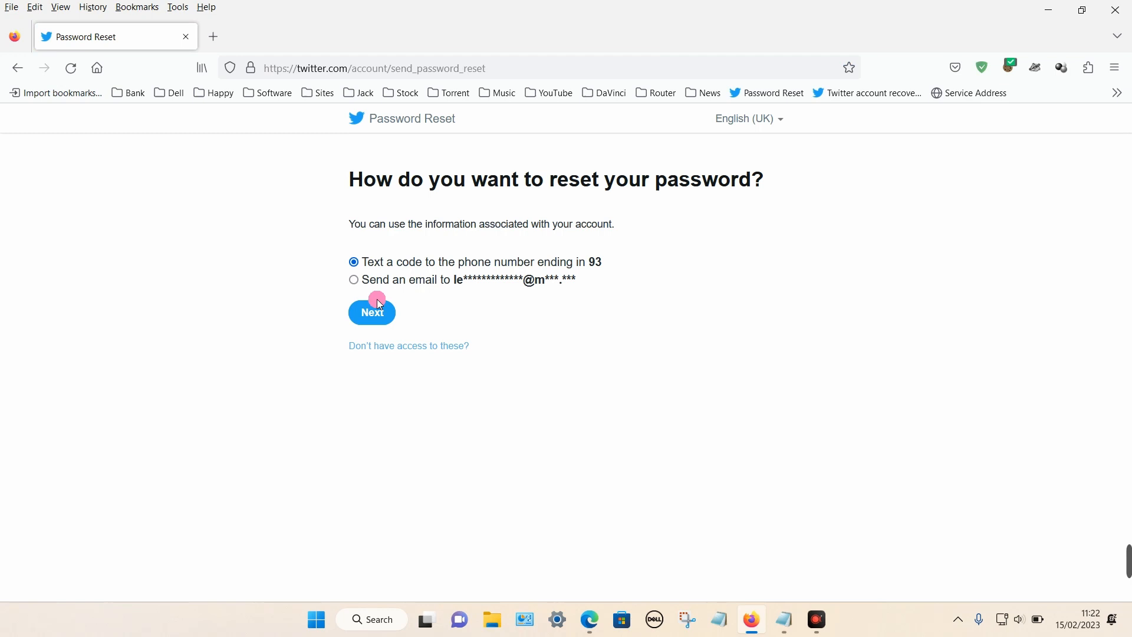
mouse_move(385, 234)
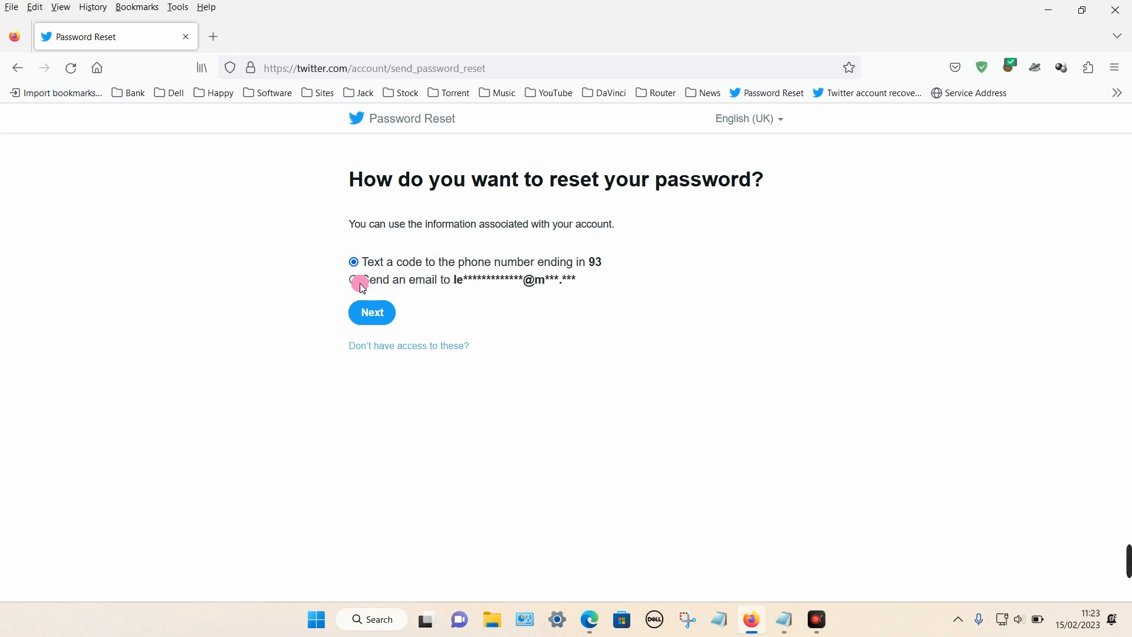
Choose 'Send an email' for the reset code and switch to the mail.com inbox
click(354, 279)
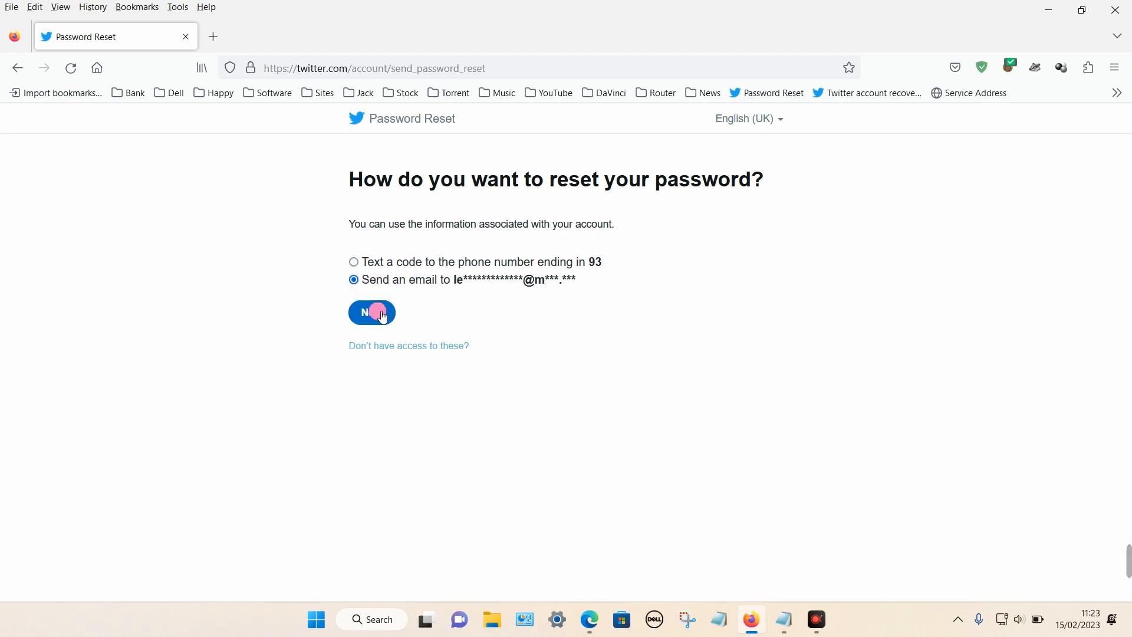
click(372, 313)
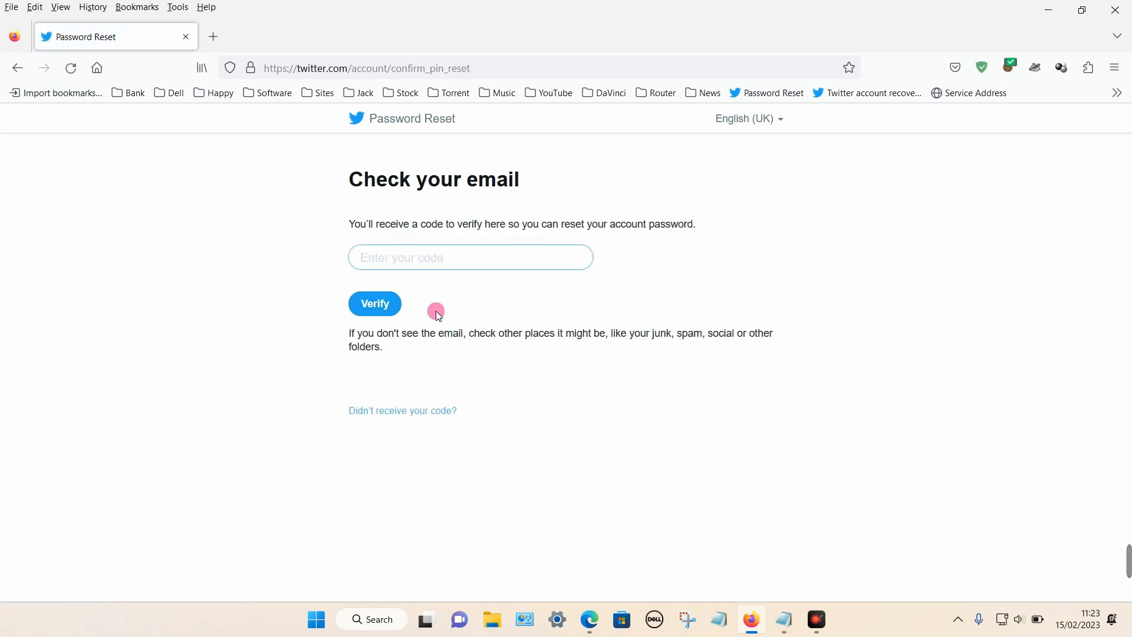
click(589, 619)
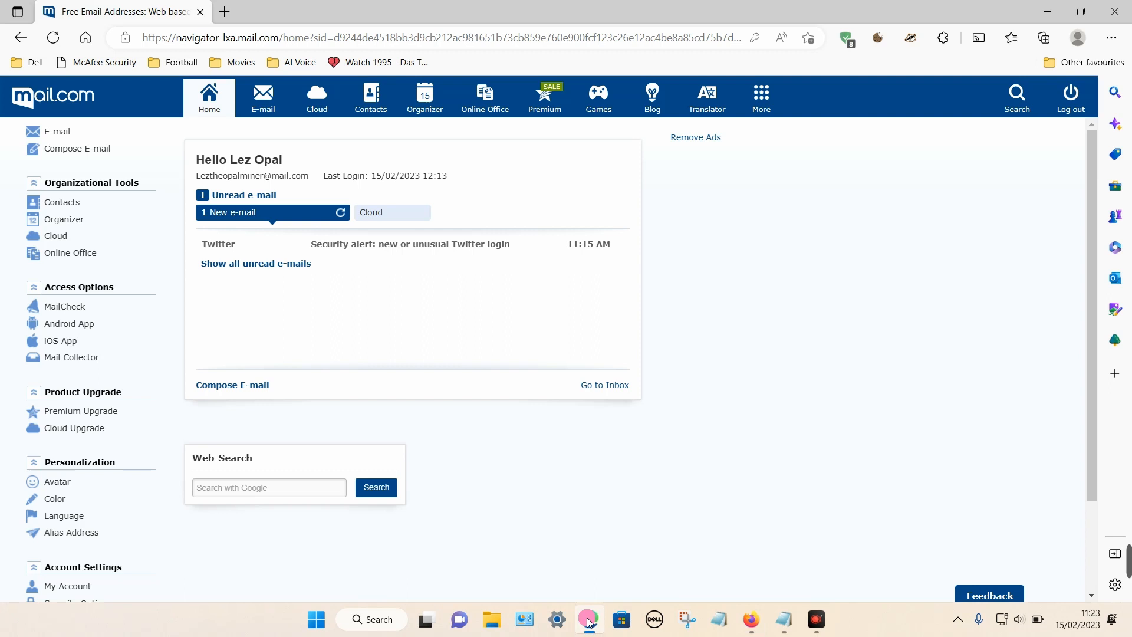
Copy the reset code from Twitter's Password reset request email in the inbox
click(262, 97)
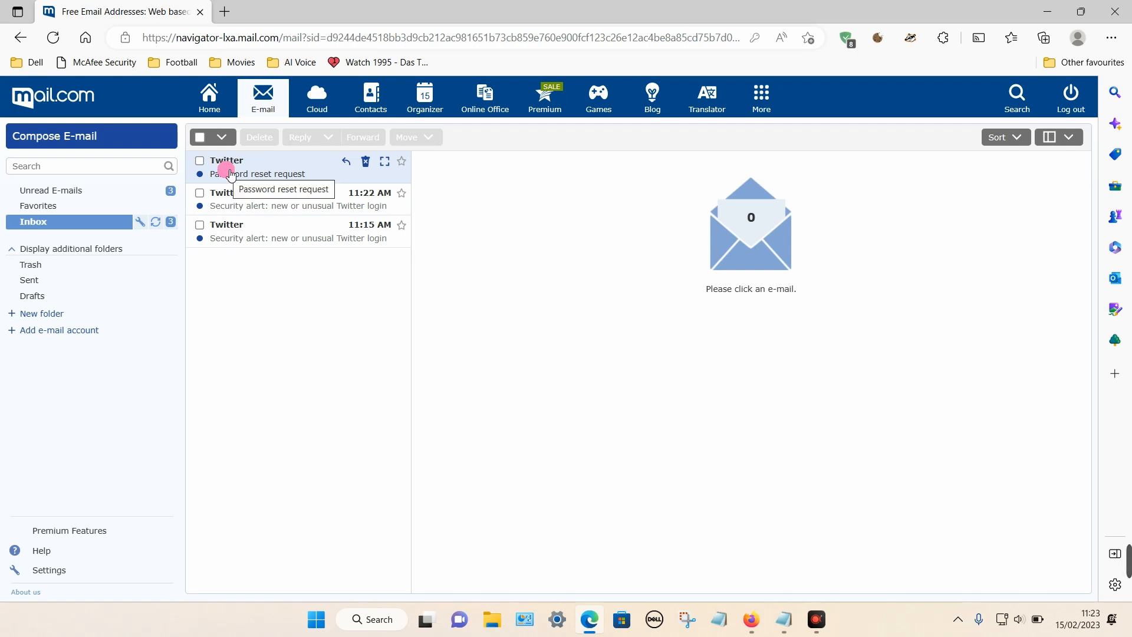
click(260, 166)
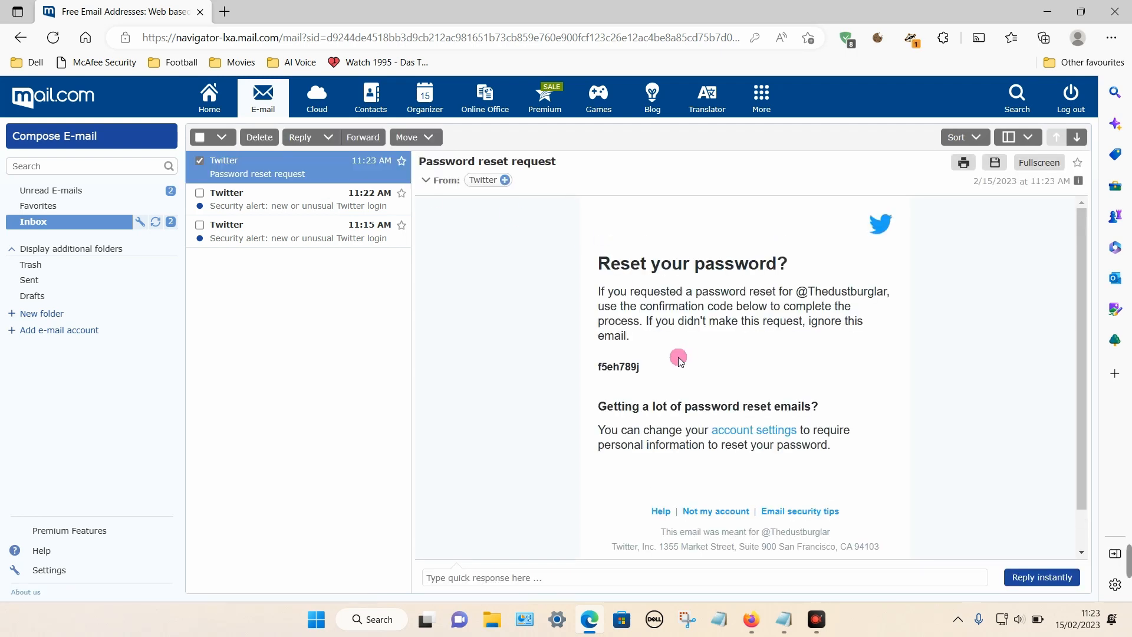
double_click(617, 367)
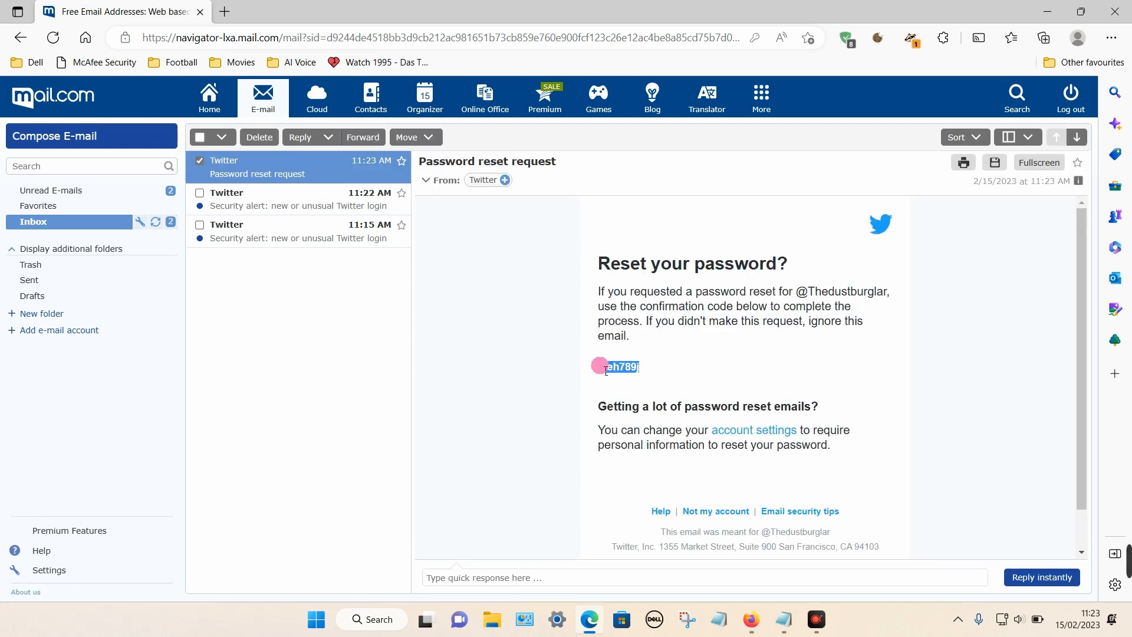
right_click(617, 367)
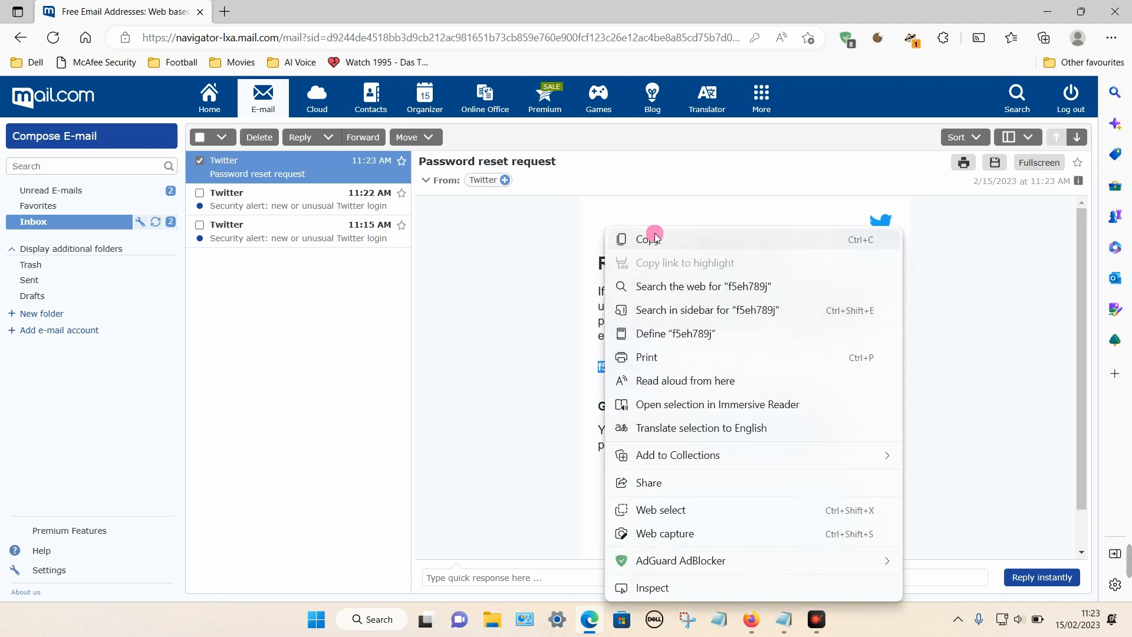
click(750, 619)
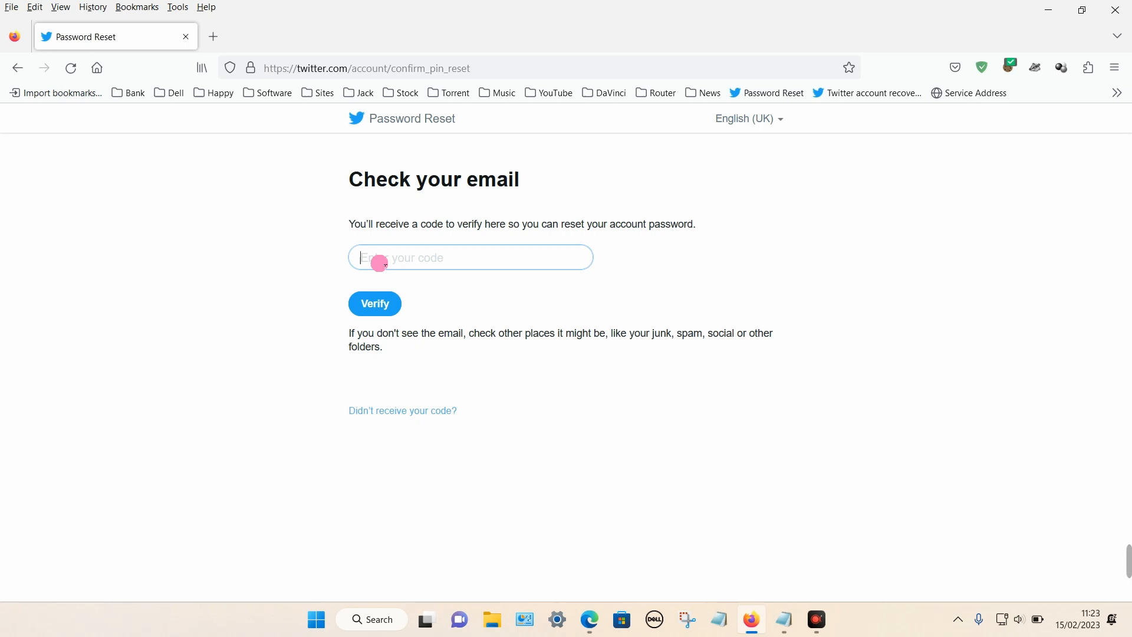
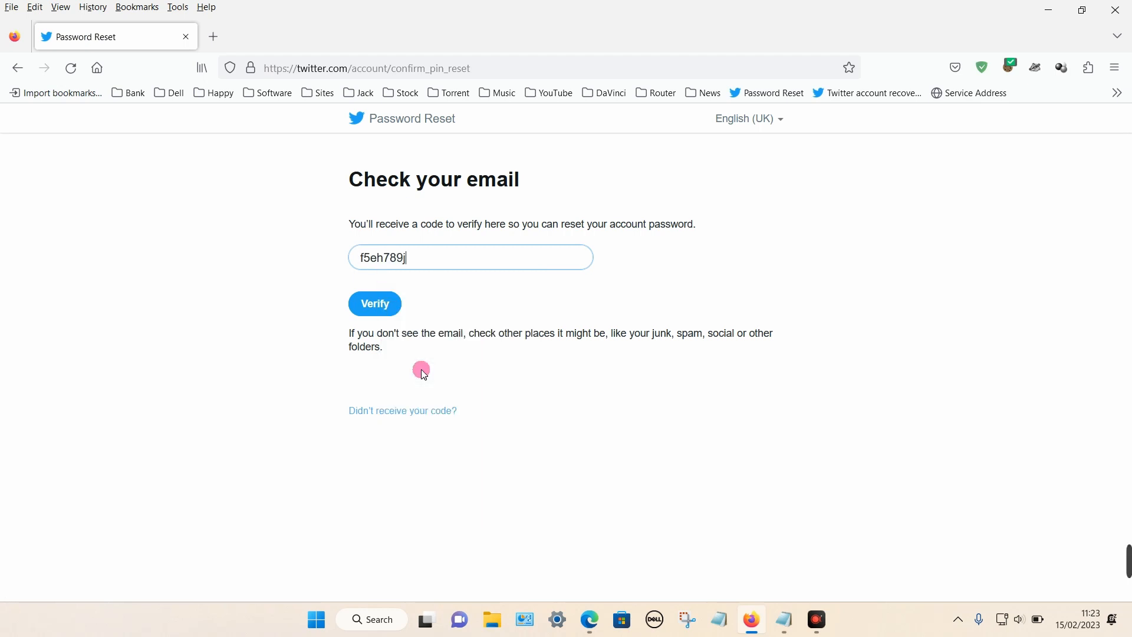
click(374, 303)
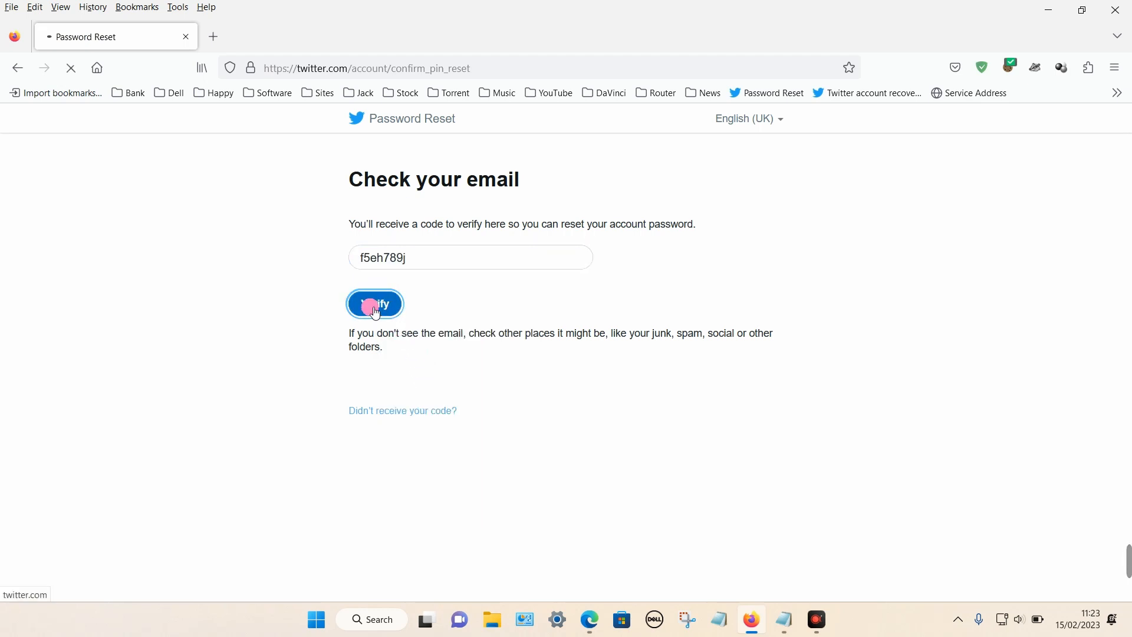
click(375, 305)
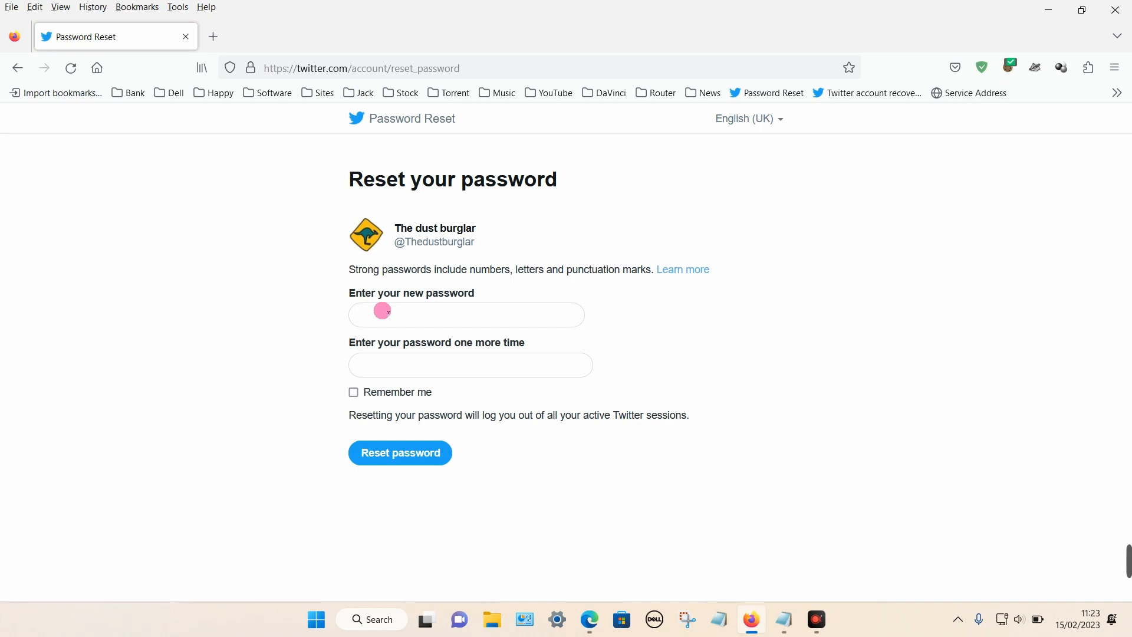
Enter the new very strong password twice and reset the password
click(466, 315)
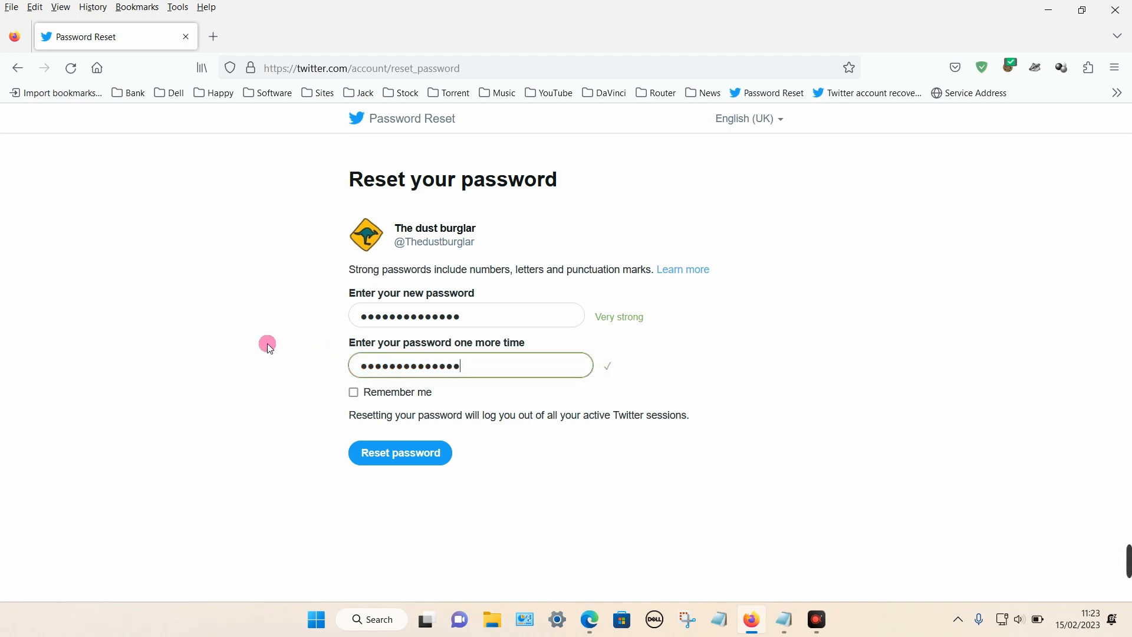
click(399, 453)
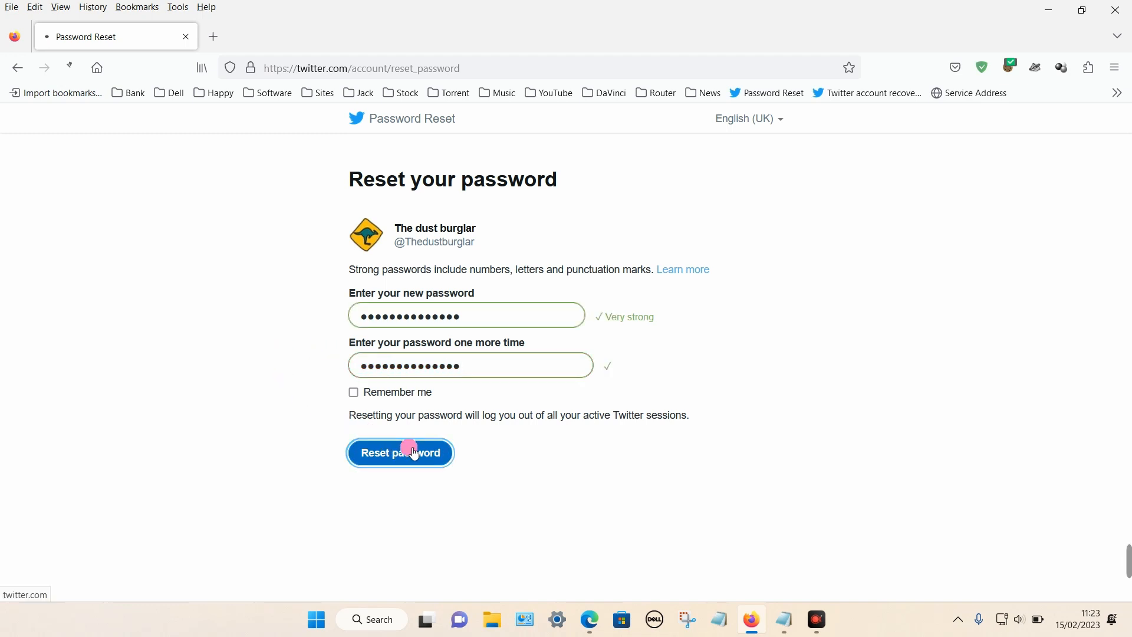
click(400, 453)
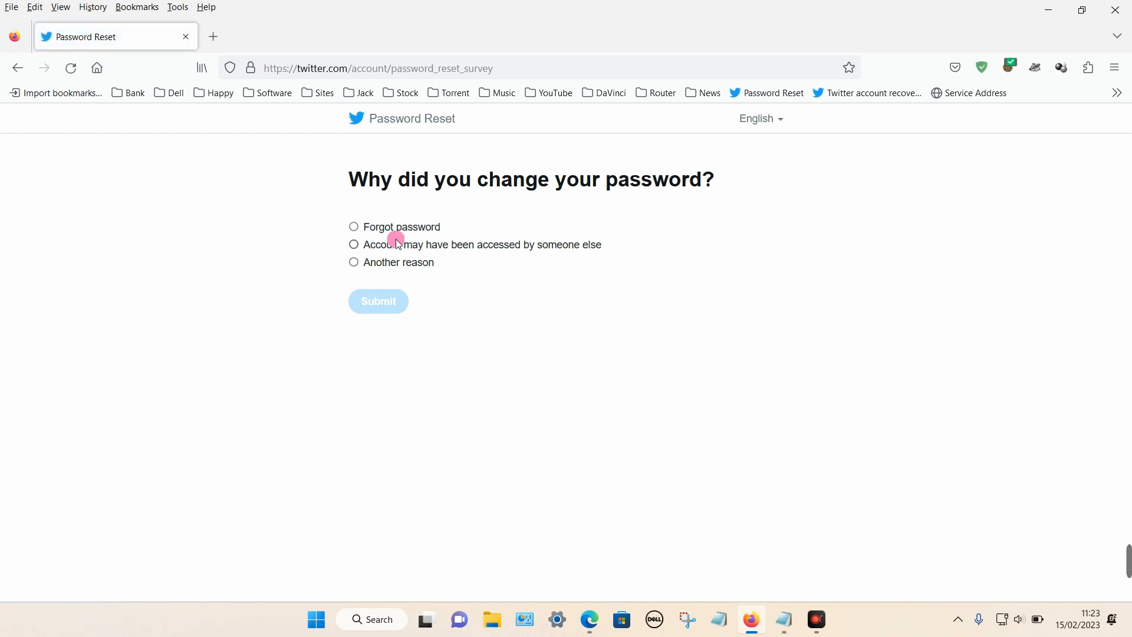
Give Forgot password as the reason and continue to the signed-in home feed
click(354, 226)
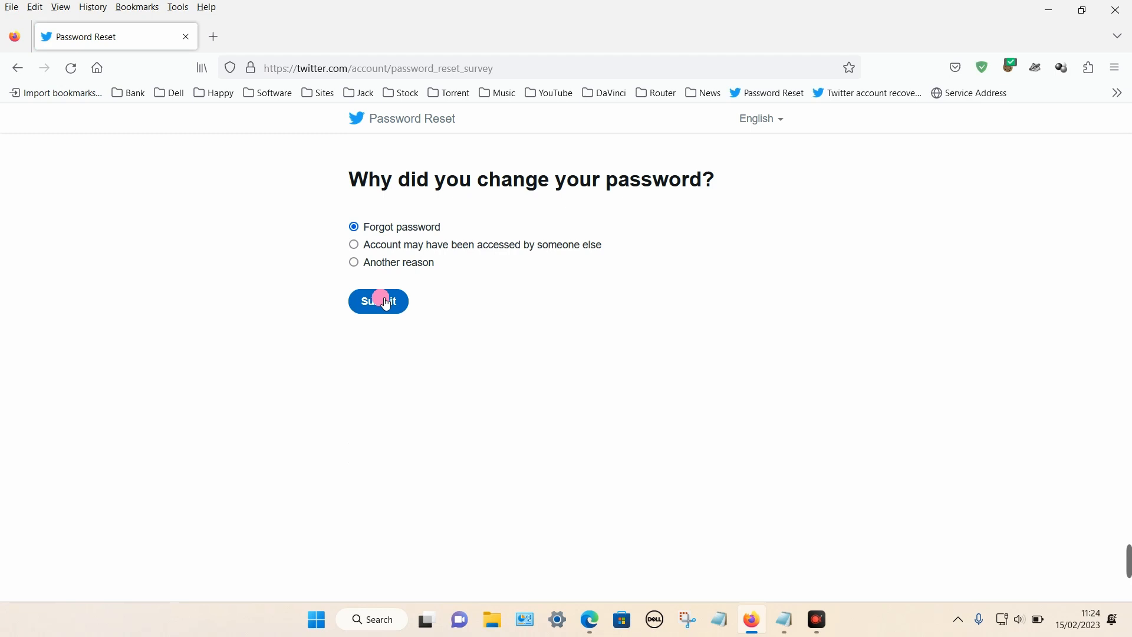
click(377, 302)
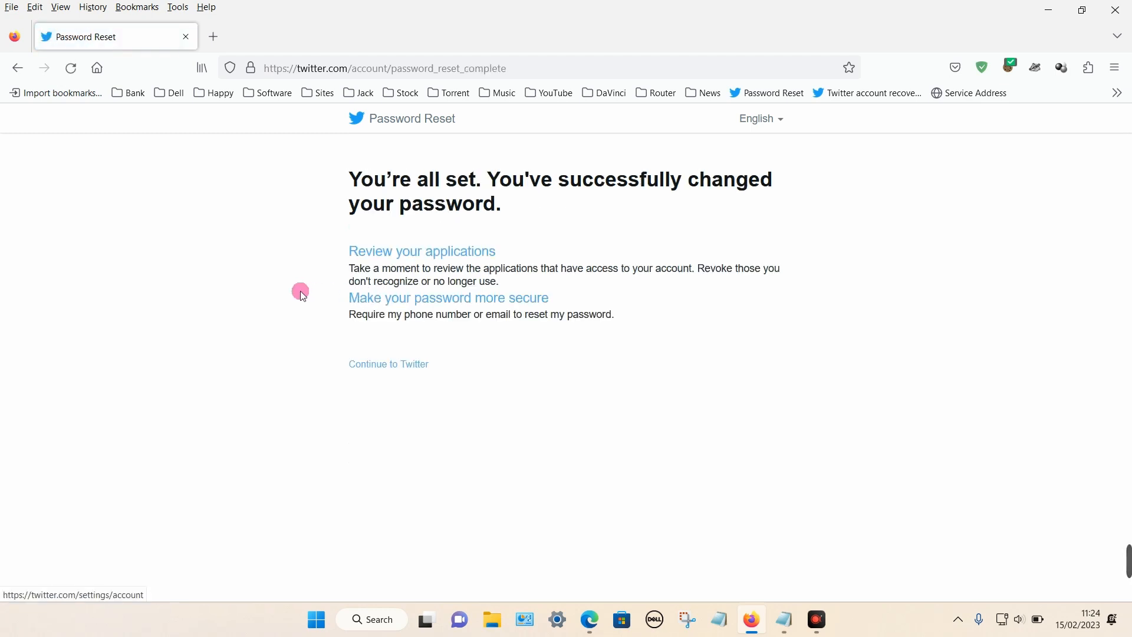
mouse_move(442, 398)
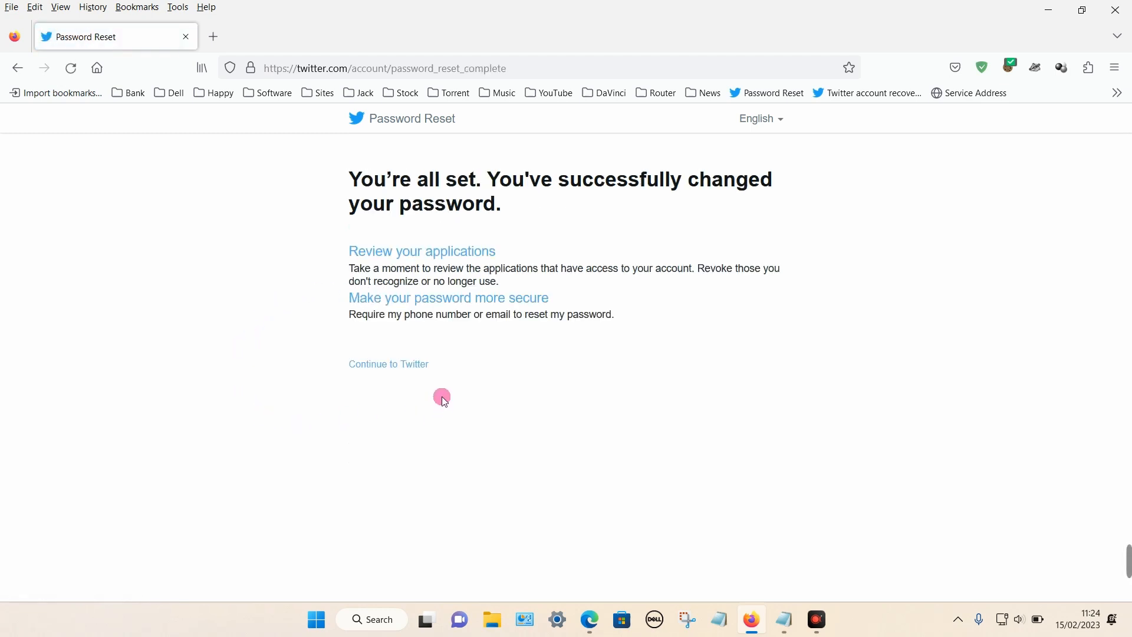
click(388, 364)
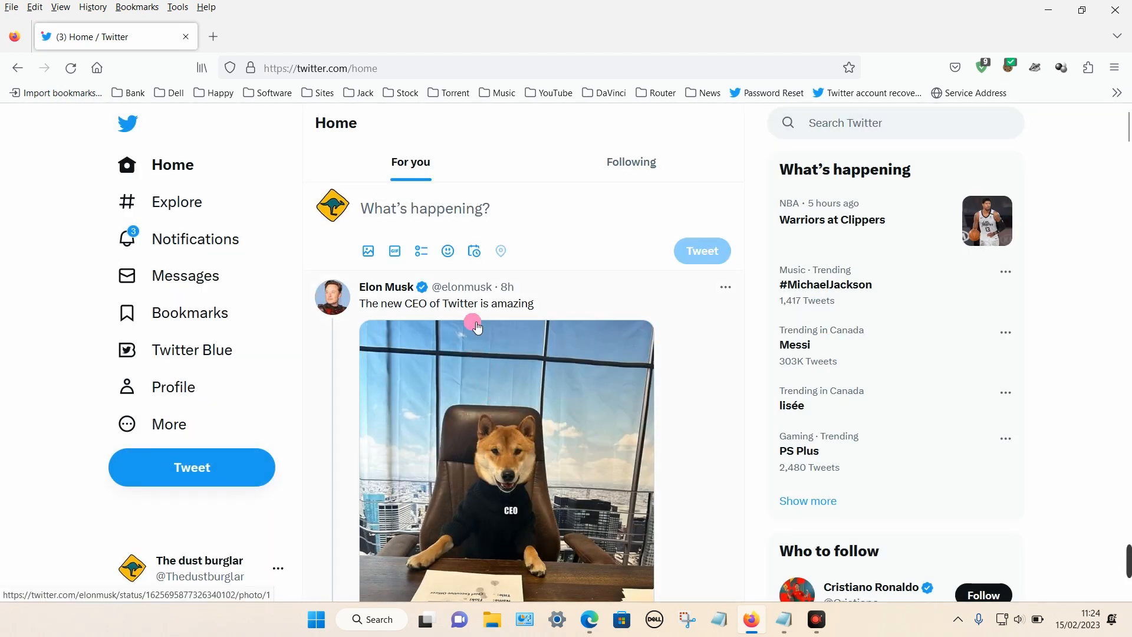
Reach Account information via More > Settings and privacy in settings
click(168, 424)
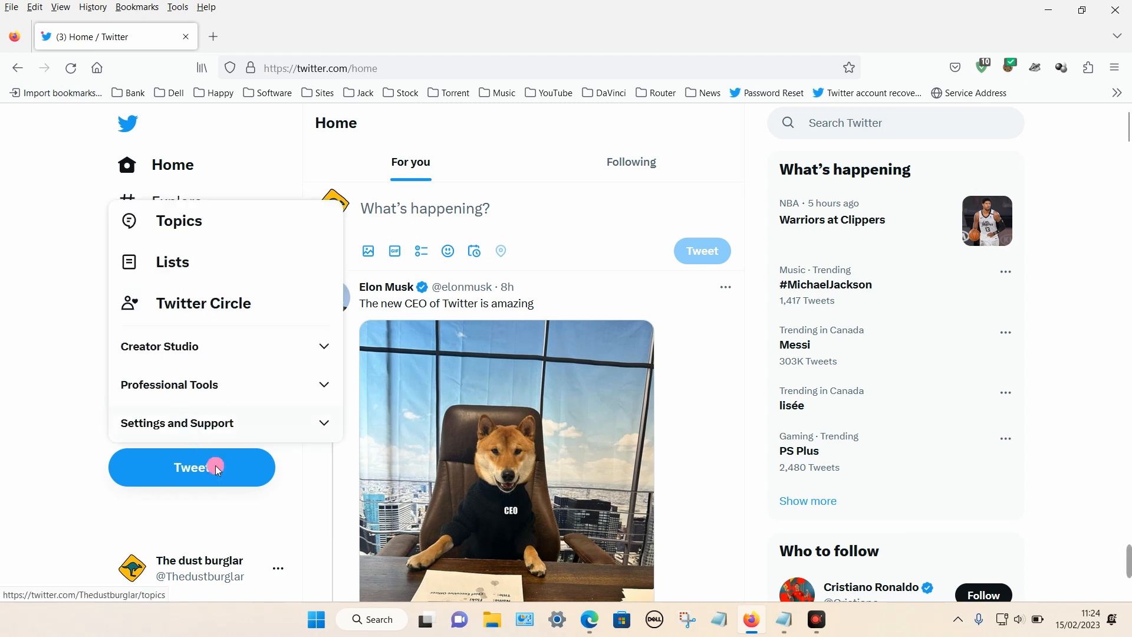
click(177, 423)
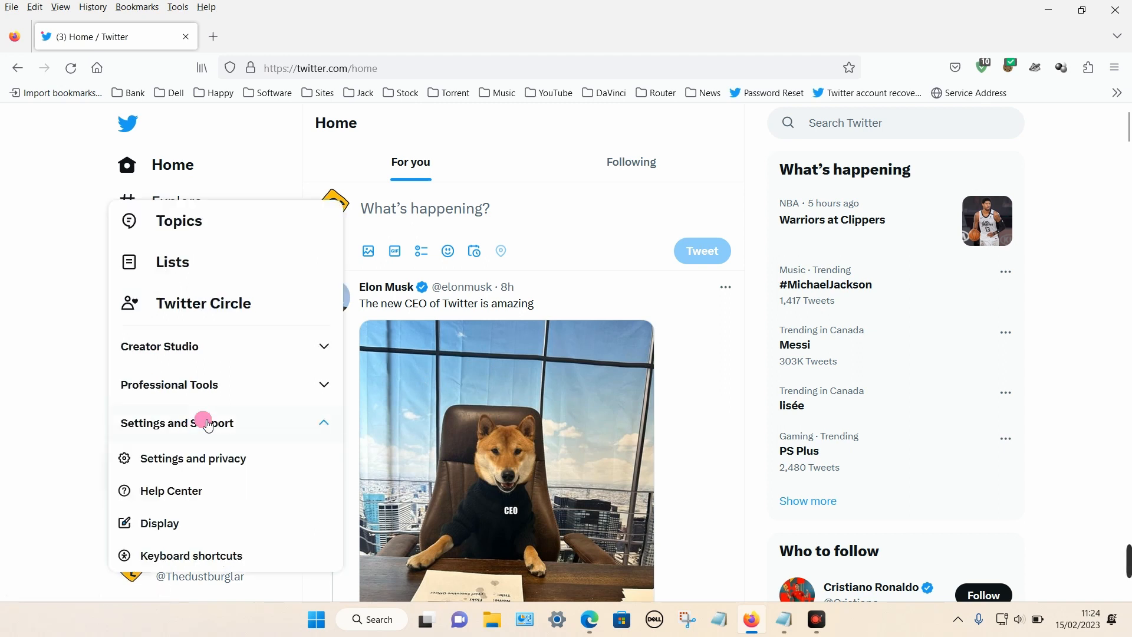
click(193, 458)
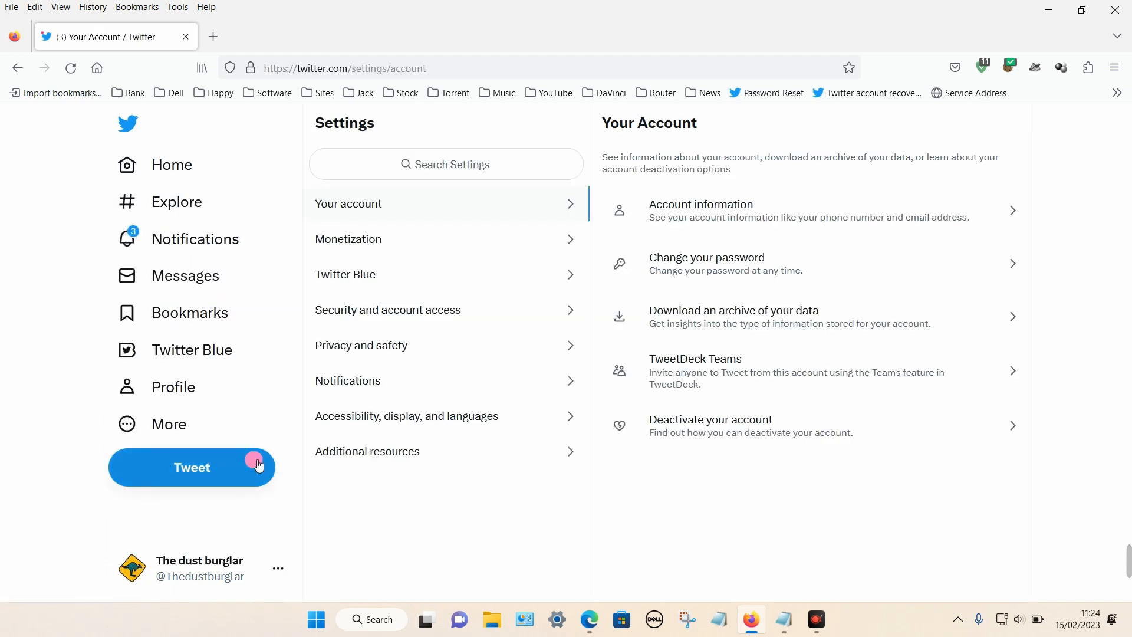
mouse_move(718, 212)
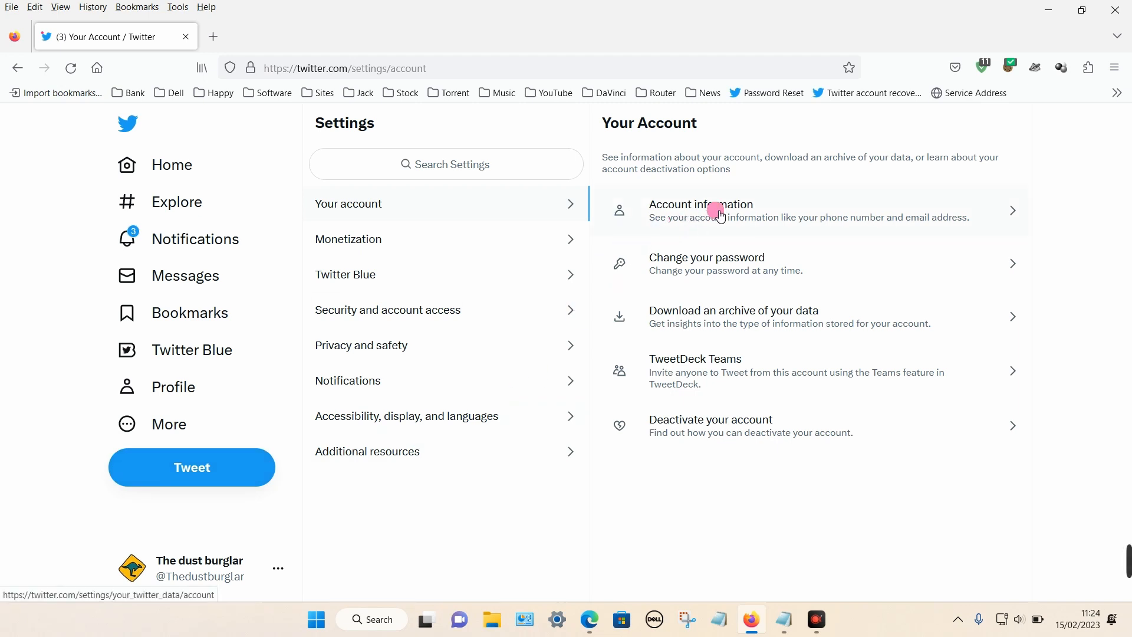
click(701, 209)
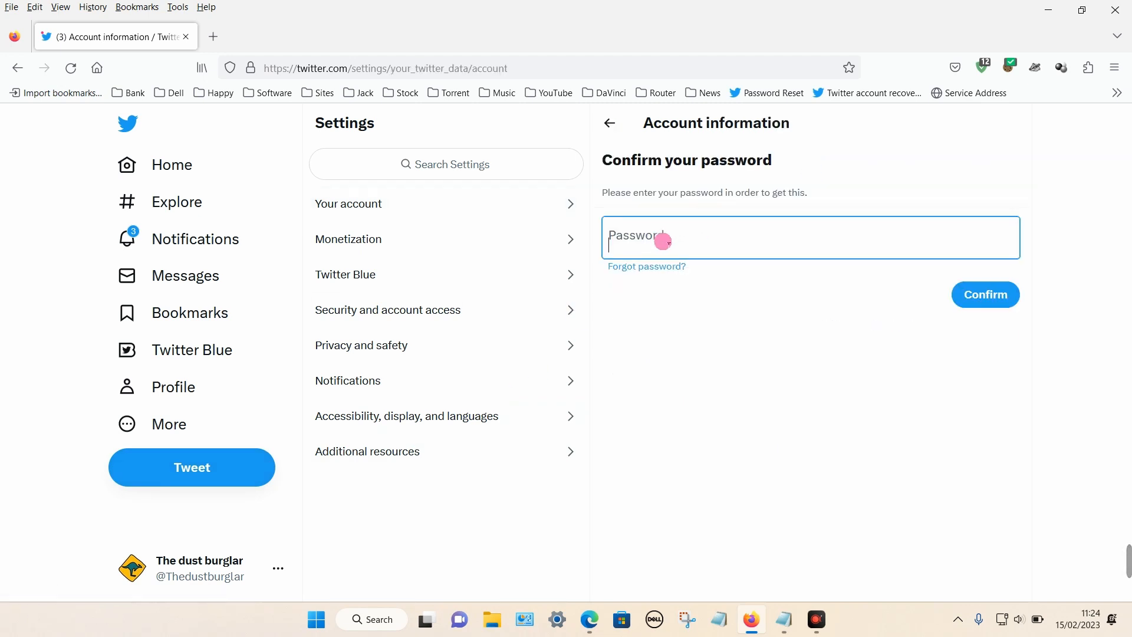
Confirm the password to unlock account details and open the Change phone page
text(•)
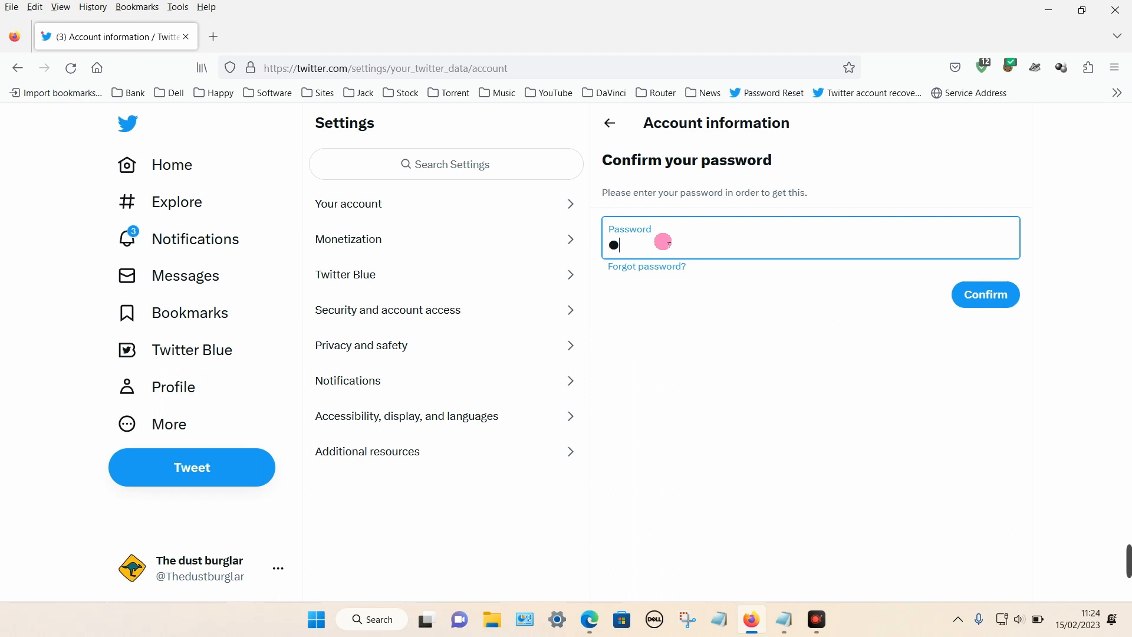
text(password)
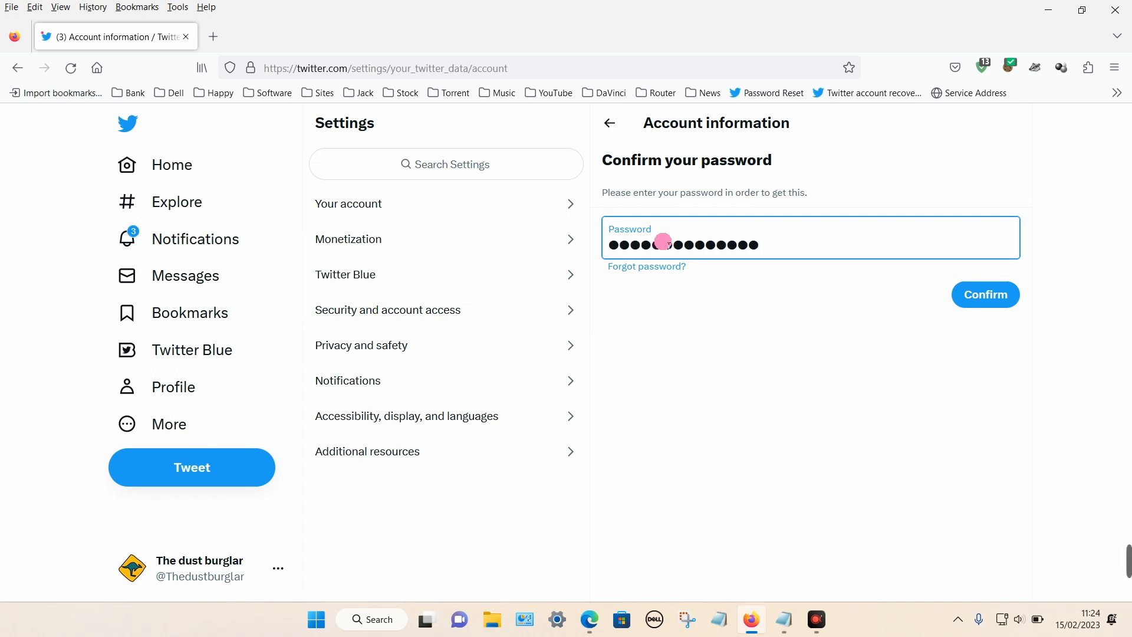
click(985, 295)
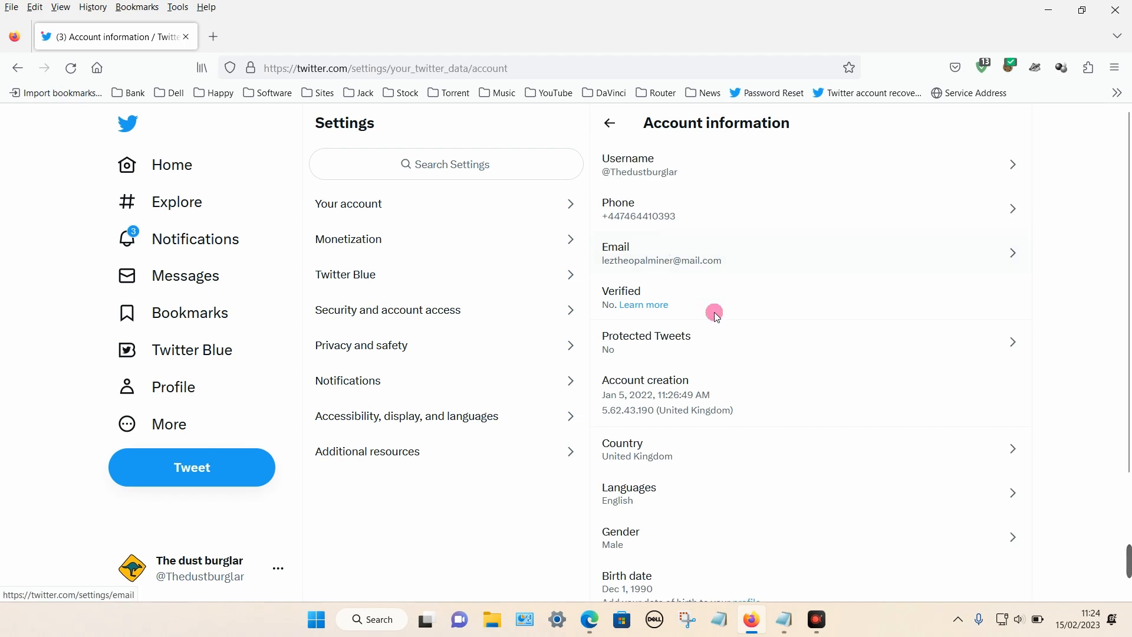
mouse_move(621, 216)
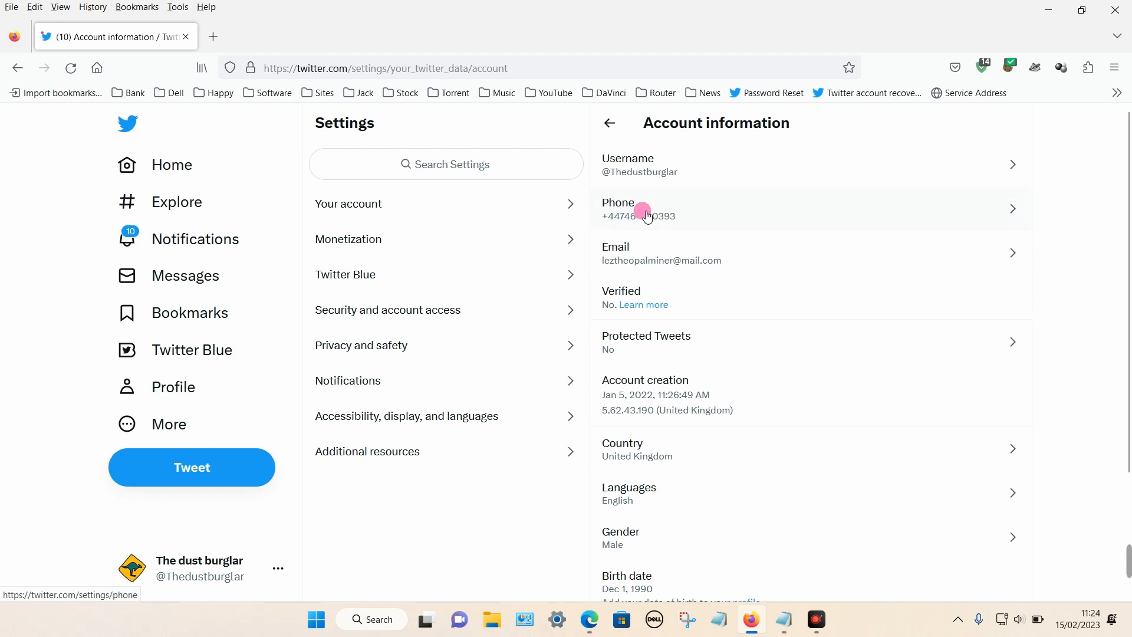
click(794, 209)
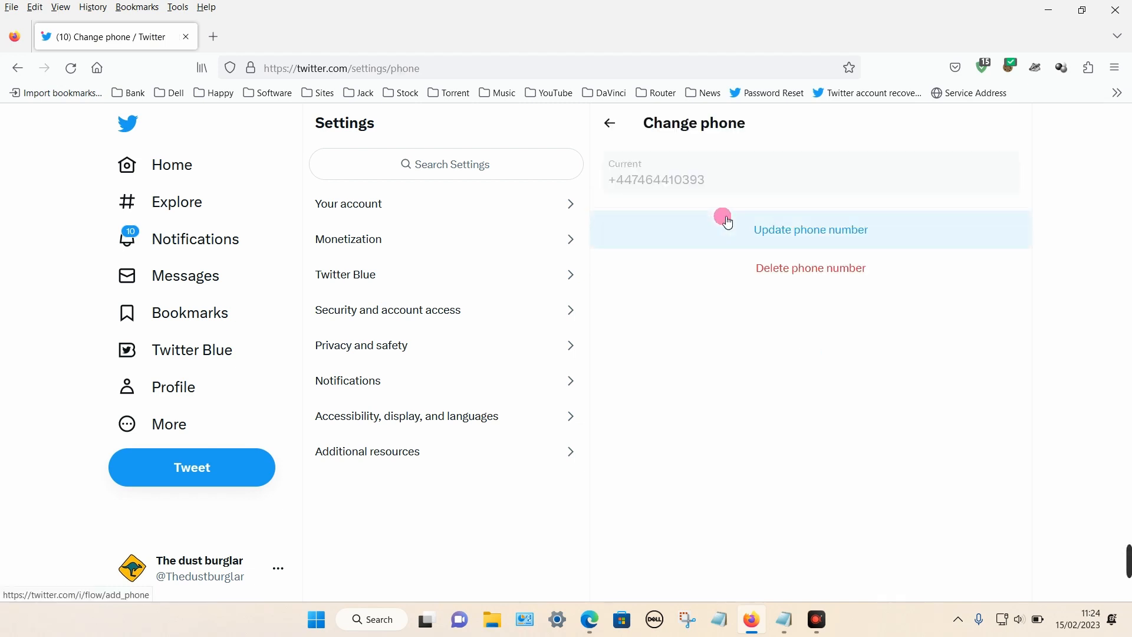
mouse_move(713, 406)
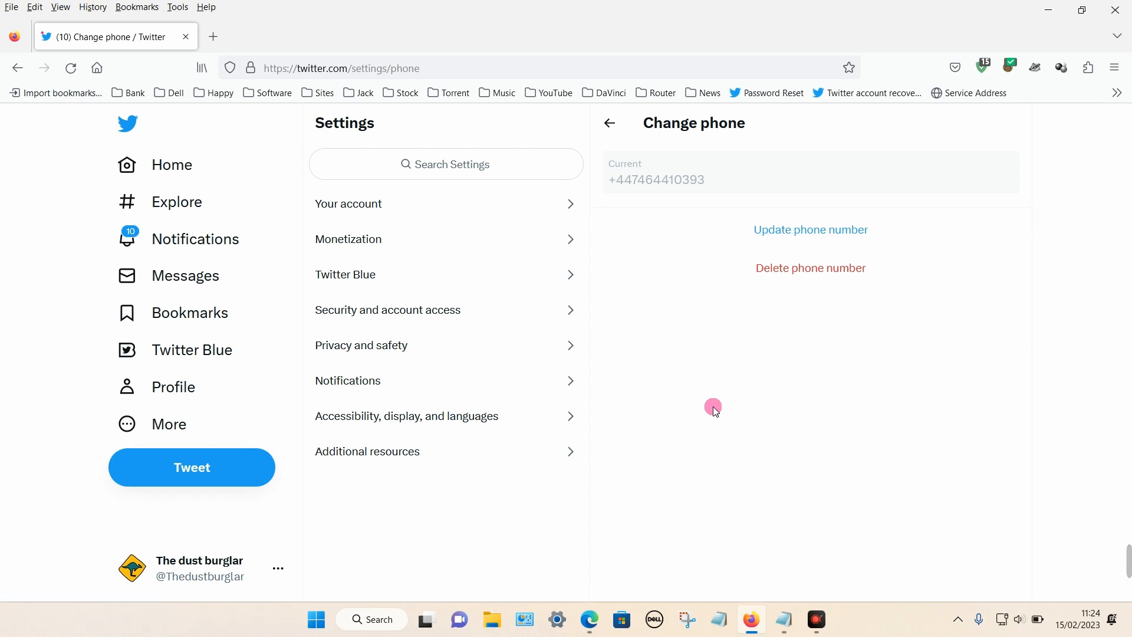